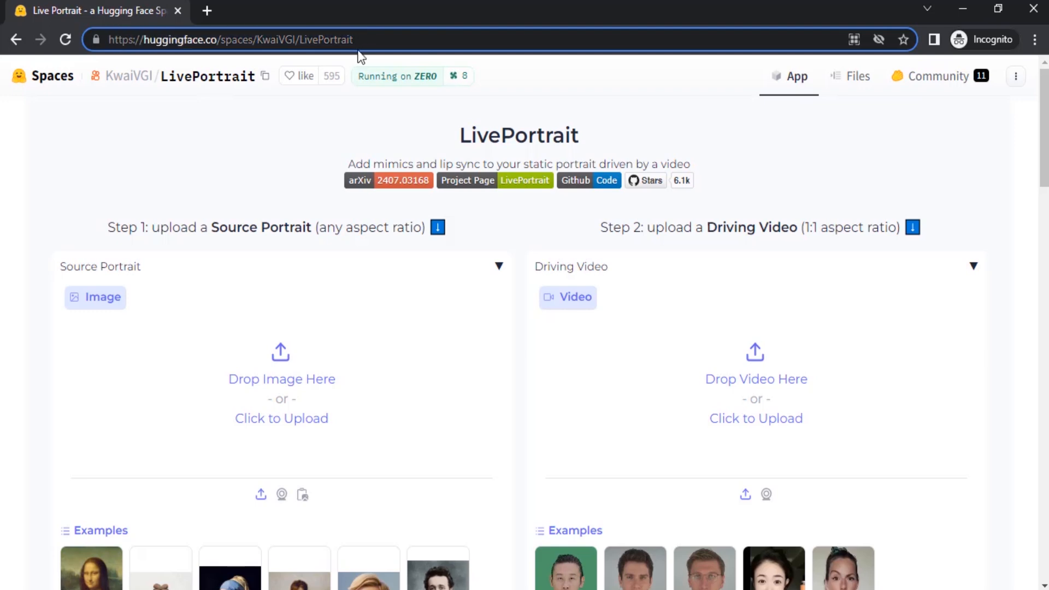
{"action": "mouse_move", "coordinate": [459, 147]}
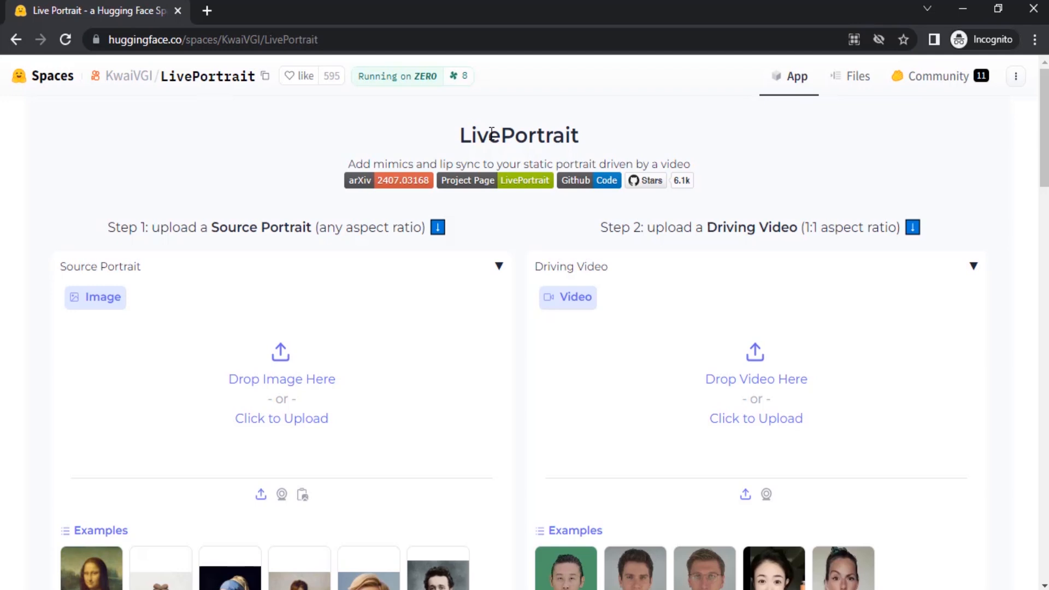
Load the Einstein portrait as source and the spectacled man's clip as driving video
{"action": "scroll", "scroll_direction": "down", "scroll_amount": 3}
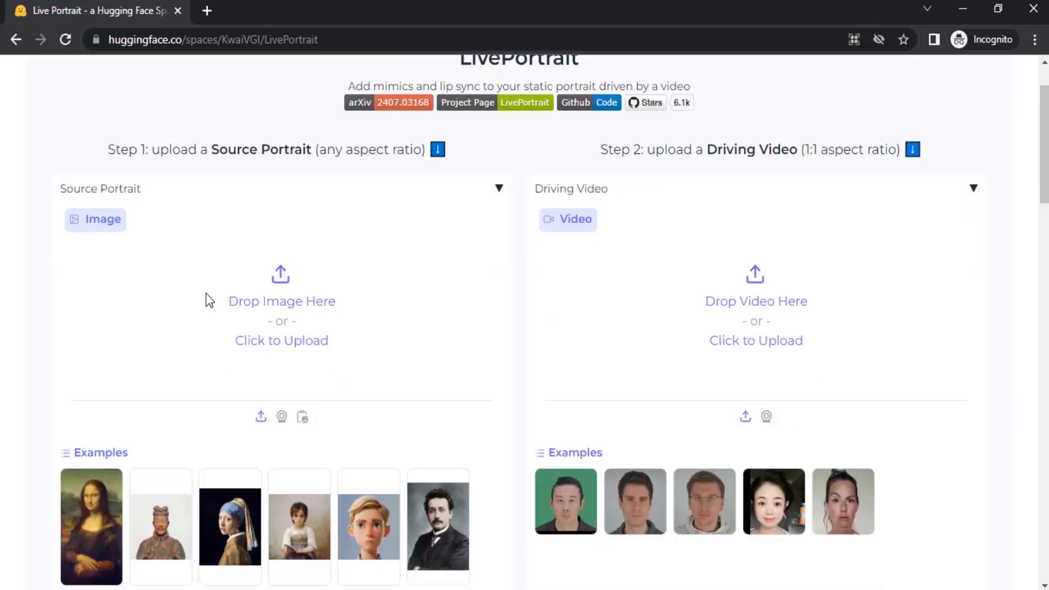
{"action": "scroll", "scroll_direction": "down", "scroll_amount": 3}
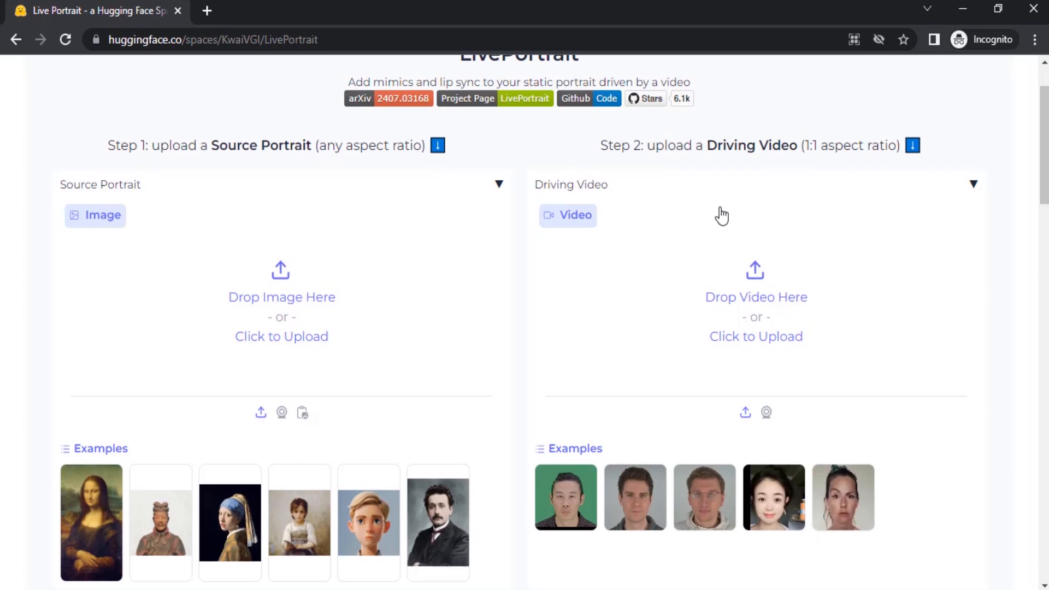
{"action": "mouse_move", "coordinate": [629, 213]}
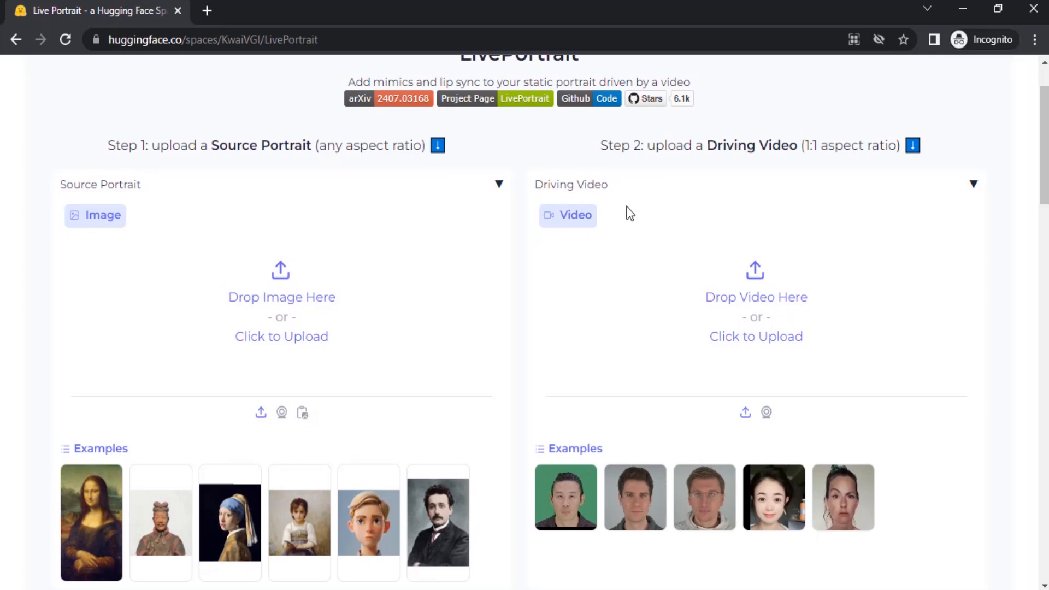
{"action": "mouse_move", "coordinate": [378, 226]}
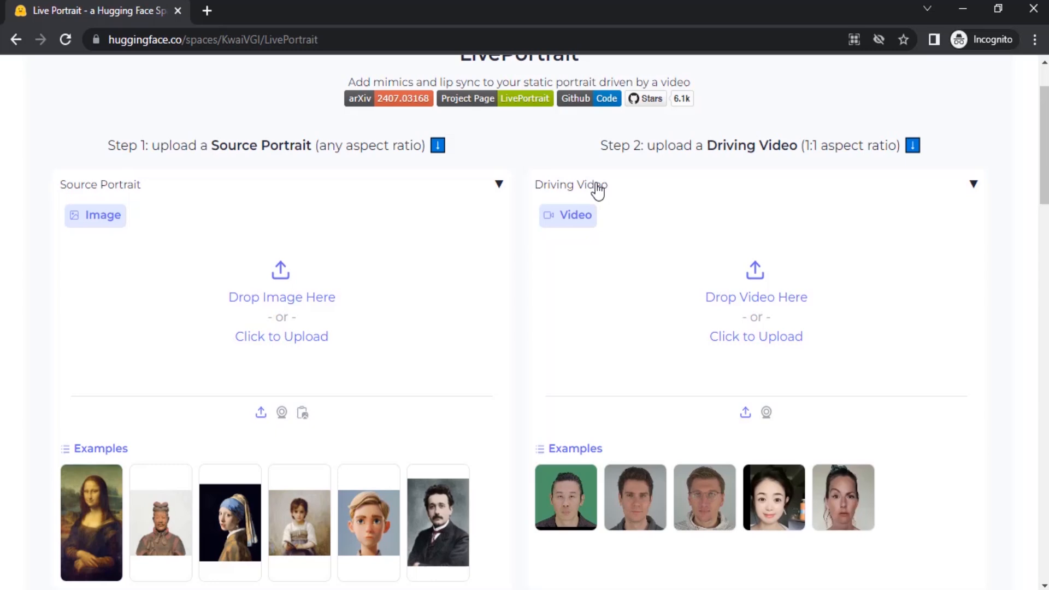
{"action": "mouse_move", "coordinate": [773, 290]}
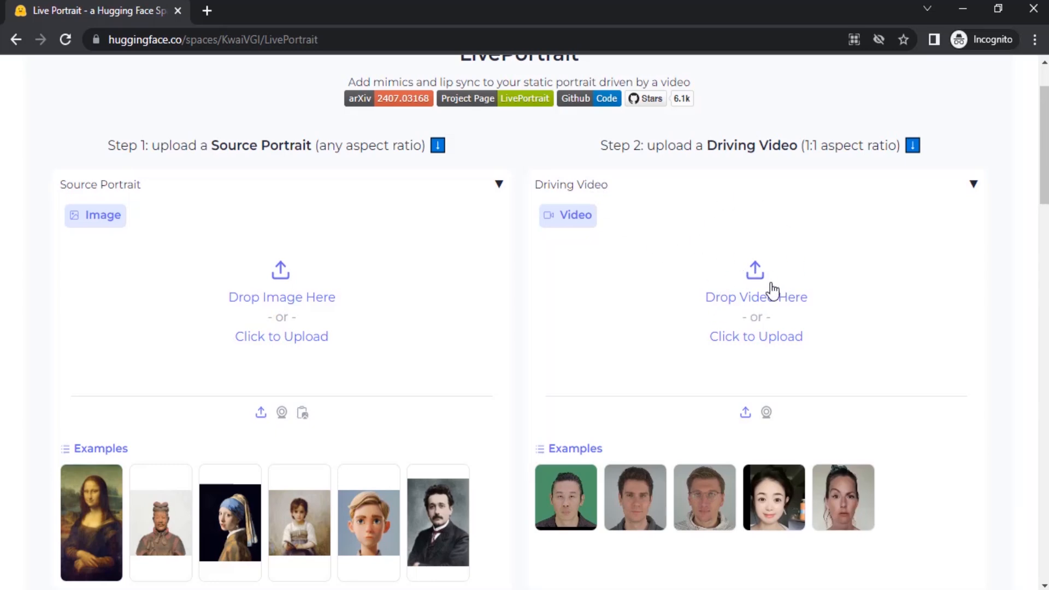
{"action": "mouse_move", "coordinate": [423, 373]}
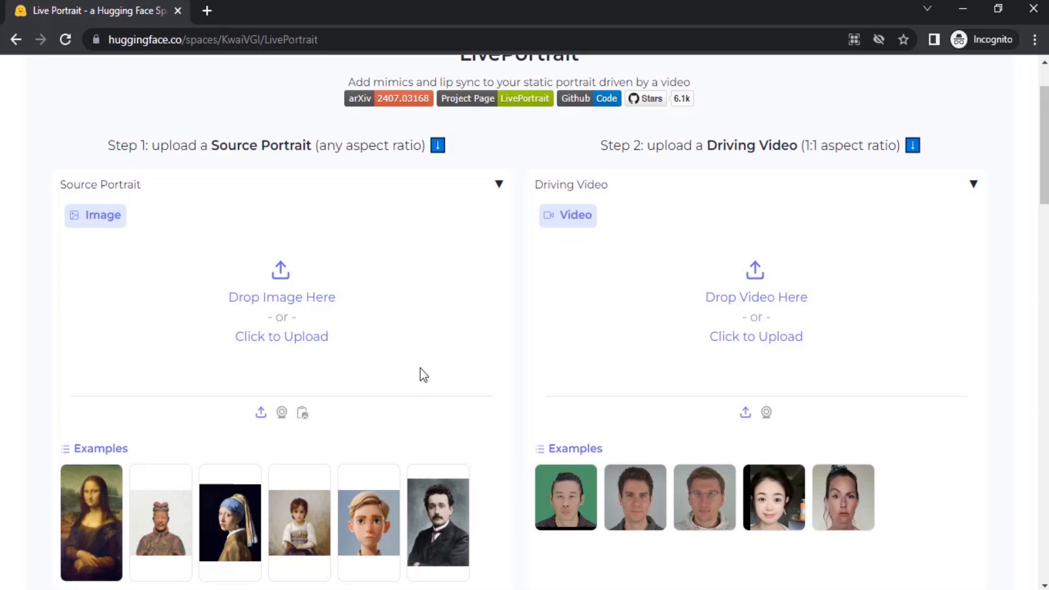
{"action": "scroll", "scroll_direction": "down", "scroll_amount": 3}
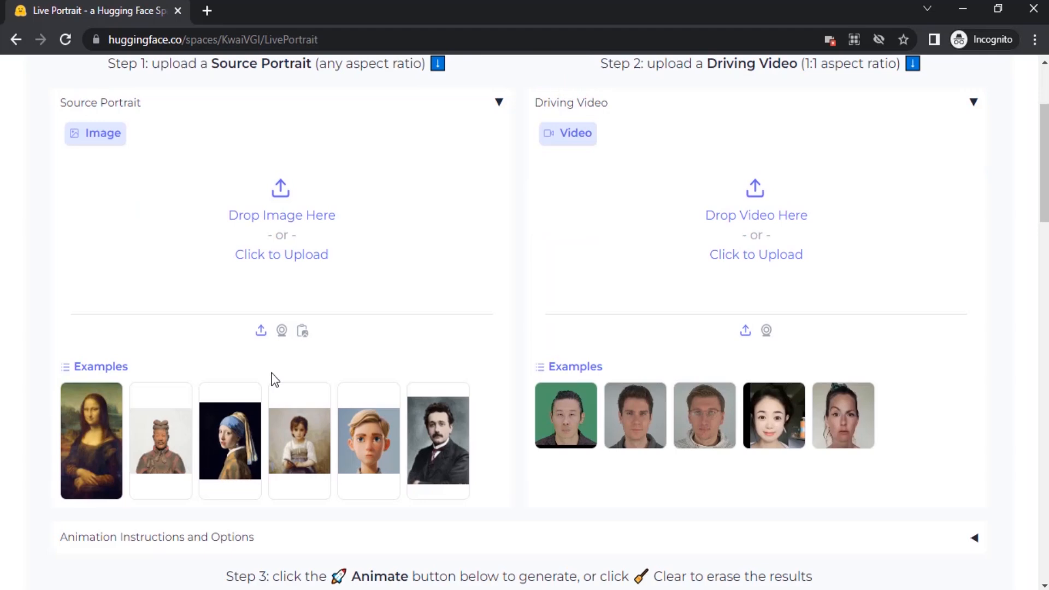
{"action": "mouse_move", "coordinate": [250, 364]}
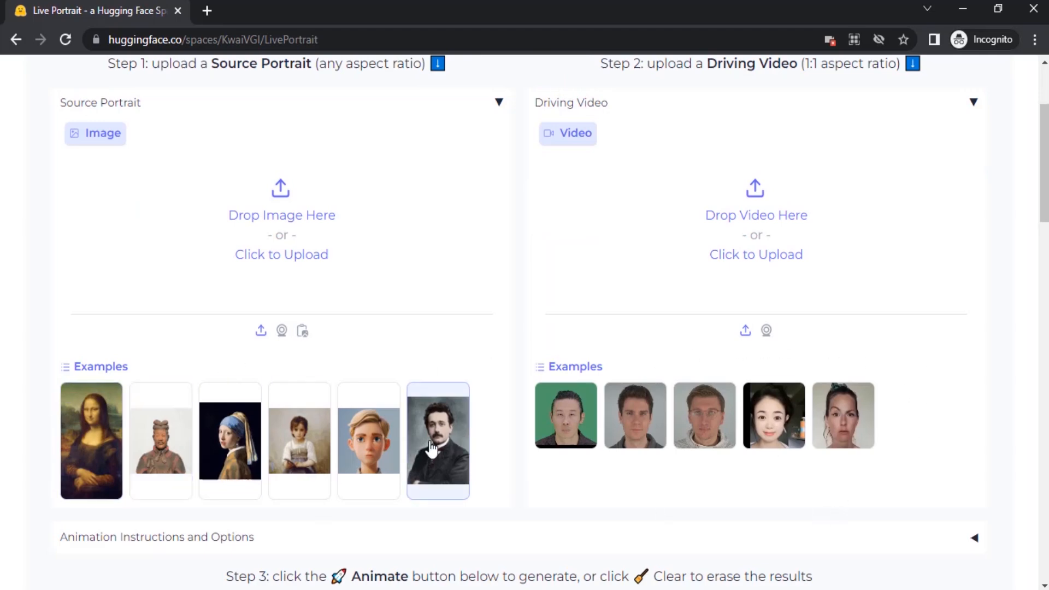
{"action": "left_click", "coordinate": [230, 440]}
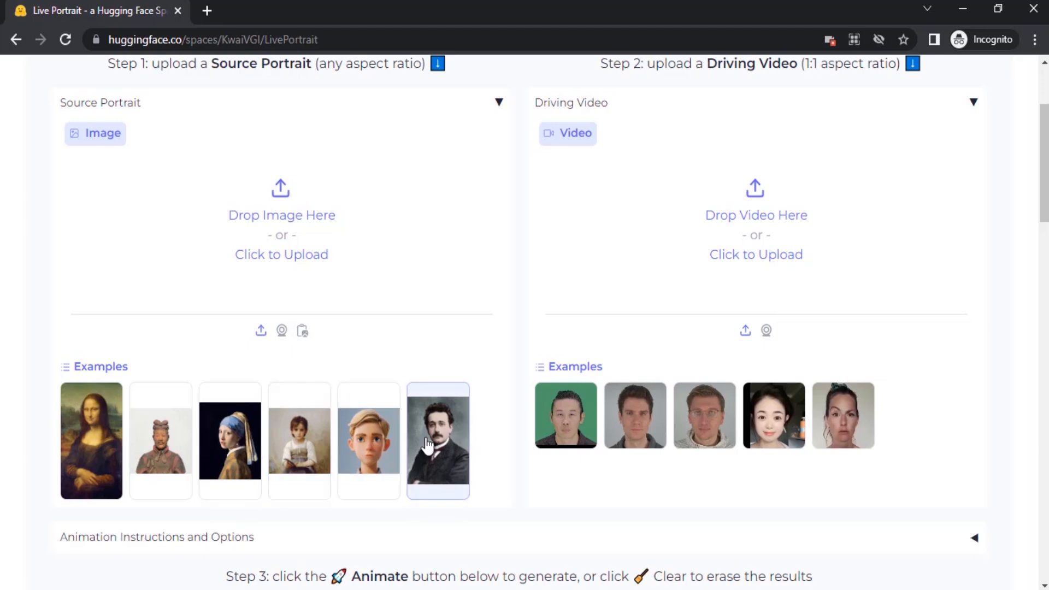
{"action": "left_click", "coordinate": [438, 440]}
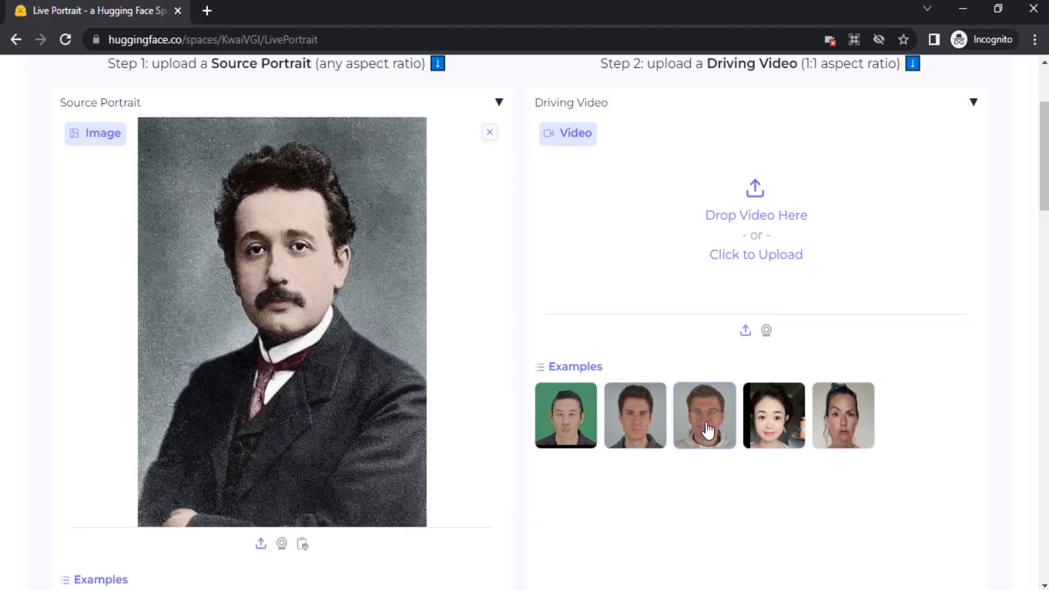
{"action": "left_click", "coordinate": [704, 415]}
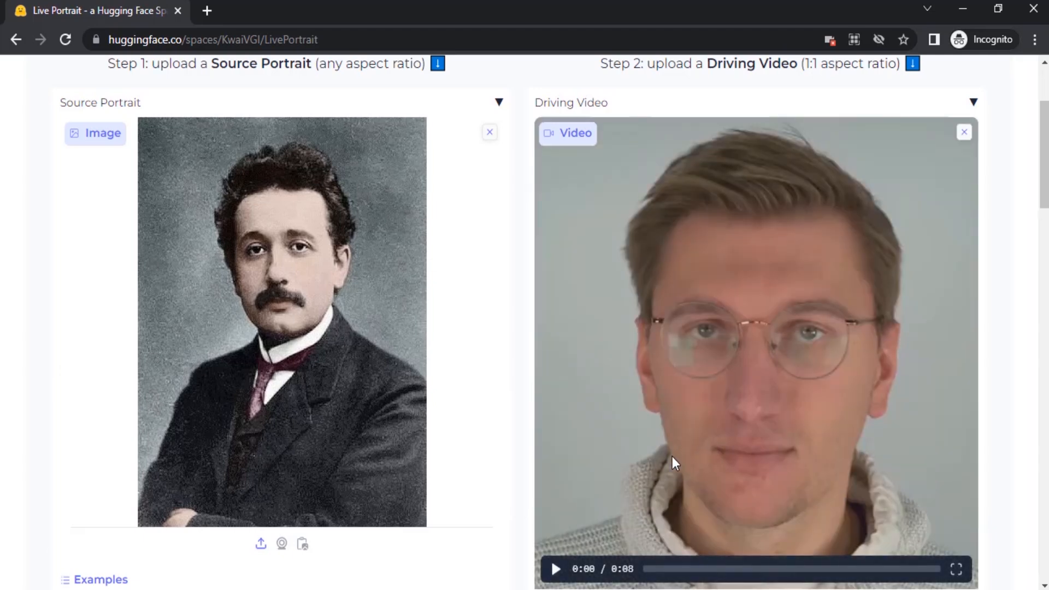
Preview the spectacled man's driving clip to watch his expressions
{"action": "left_click", "coordinate": [555, 569]}
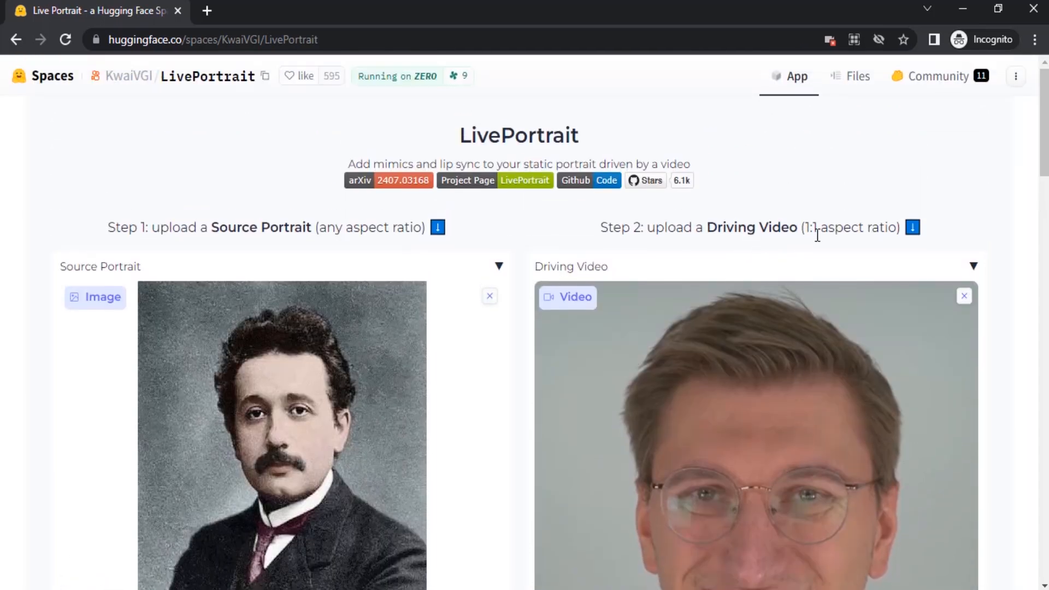
{"action": "scroll", "scroll_direction": "down", "scroll_amount": 3}
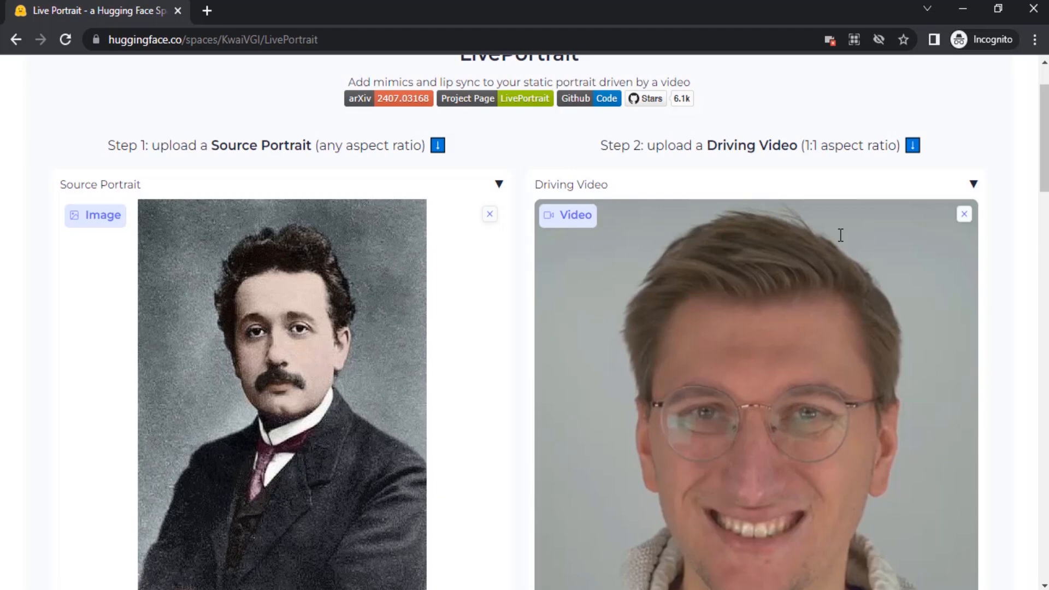
{"action": "scroll", "scroll_direction": "down", "scroll_amount": 3}
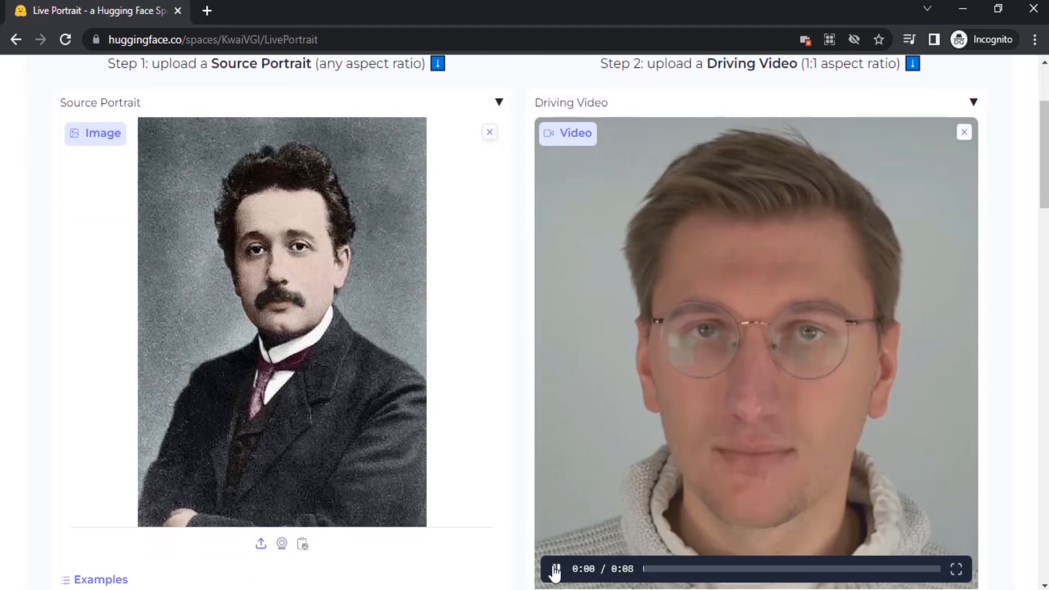
{"action": "left_click", "coordinate": [555, 570]}
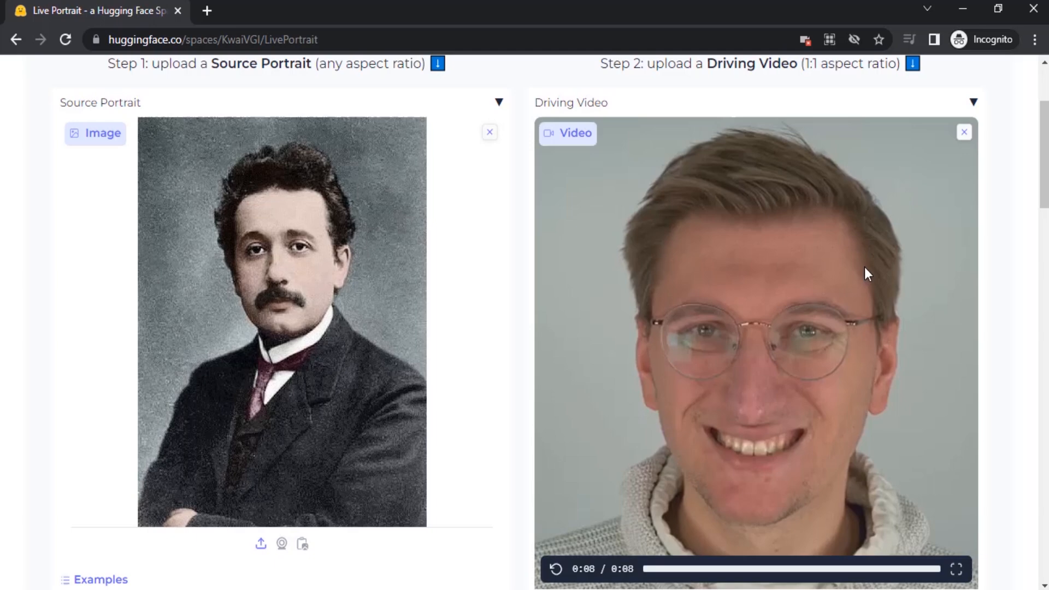
{"action": "scroll", "scroll_direction": "down", "scroll_amount": 3}
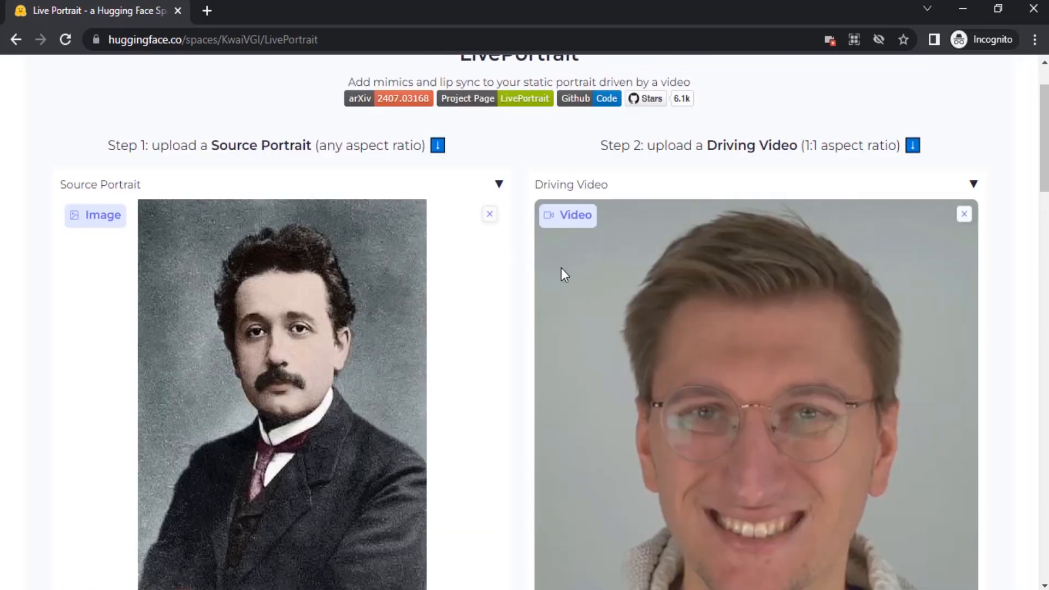
{"action": "scroll", "scroll_direction": "down", "scroll_amount": 3}
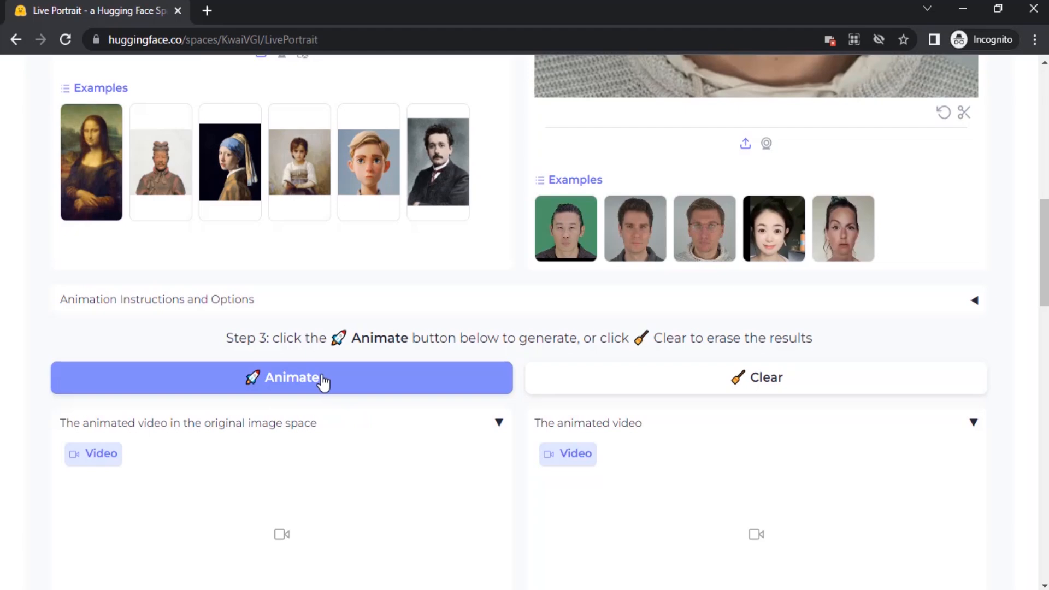
Animate Einstein from the man's clip and view both output videos, including the side-by-side
{"action": "left_click", "coordinate": [281, 378]}
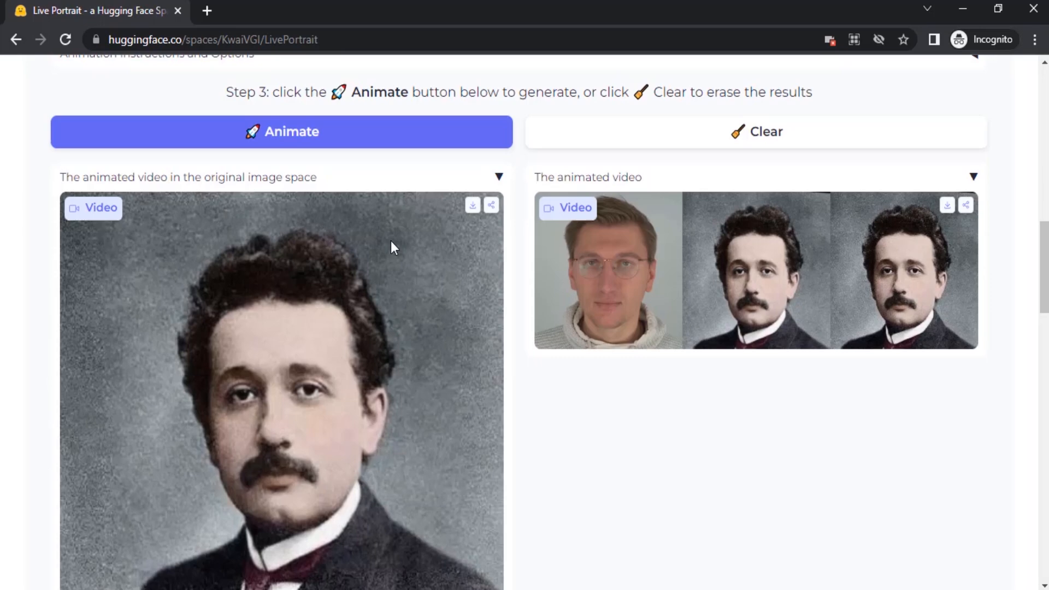
{"action": "scroll", "scroll_direction": "down", "scroll_amount": 3}
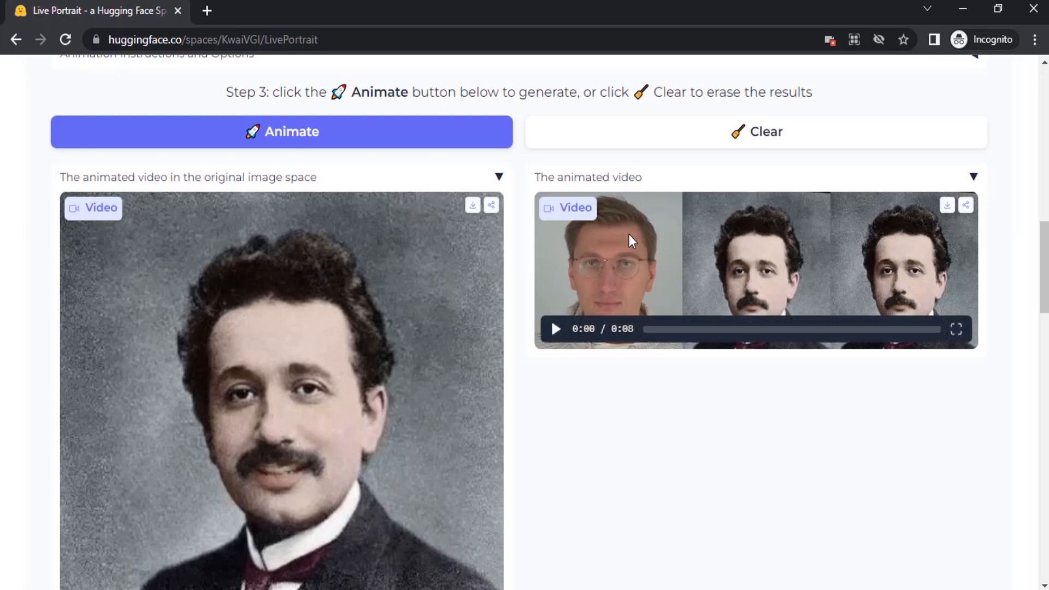
{"action": "mouse_move", "coordinate": [903, 254]}
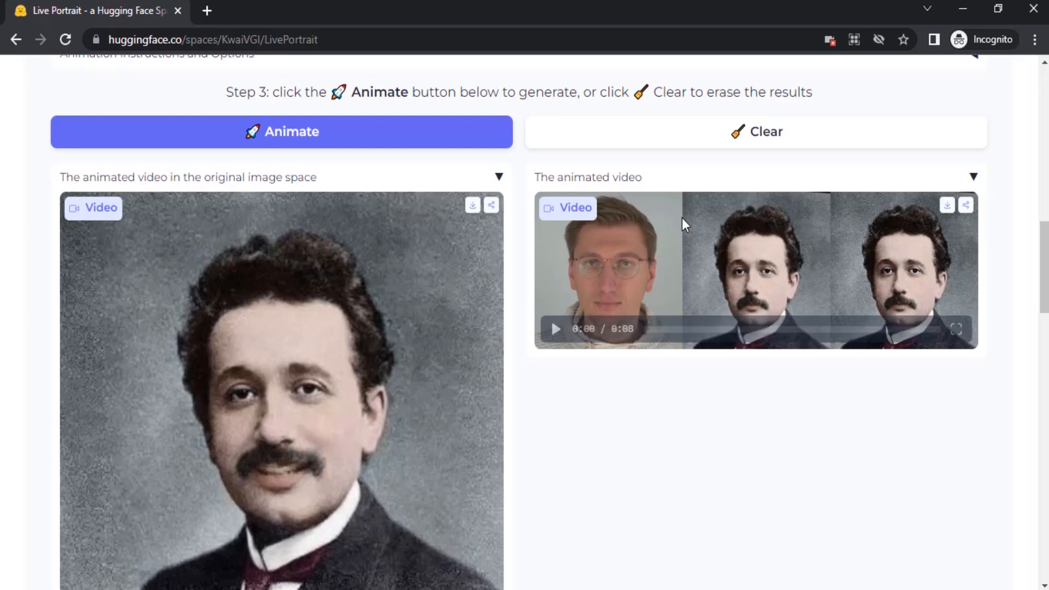
{"action": "mouse_move", "coordinate": [506, 216]}
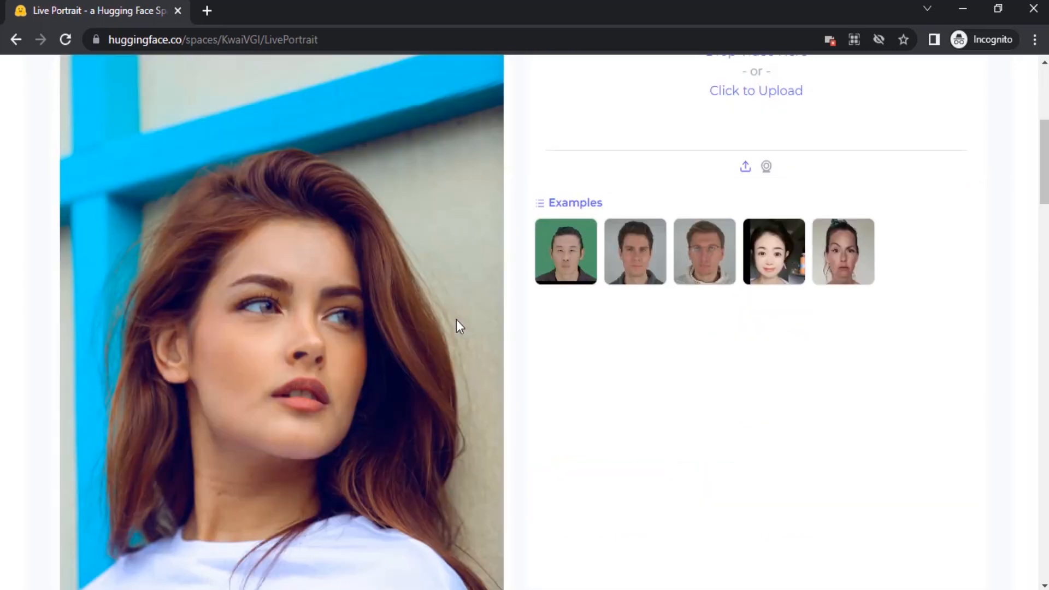
Switch the driving video to the young woman's example clip and preview it
{"action": "scroll", "scroll_direction": "up", "scroll_amount": 3}
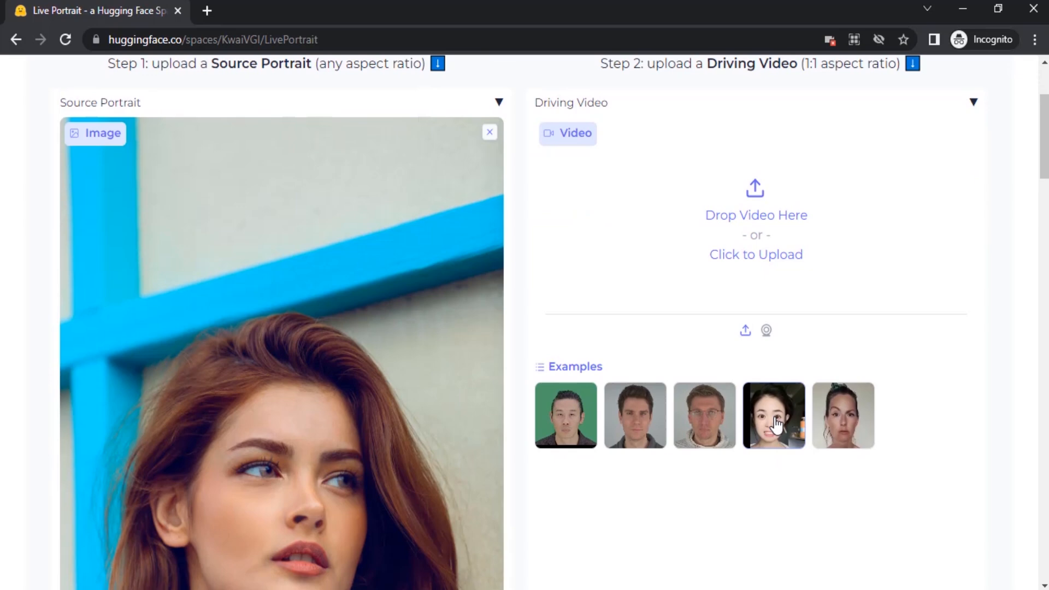
{"action": "left_click", "coordinate": [775, 414]}
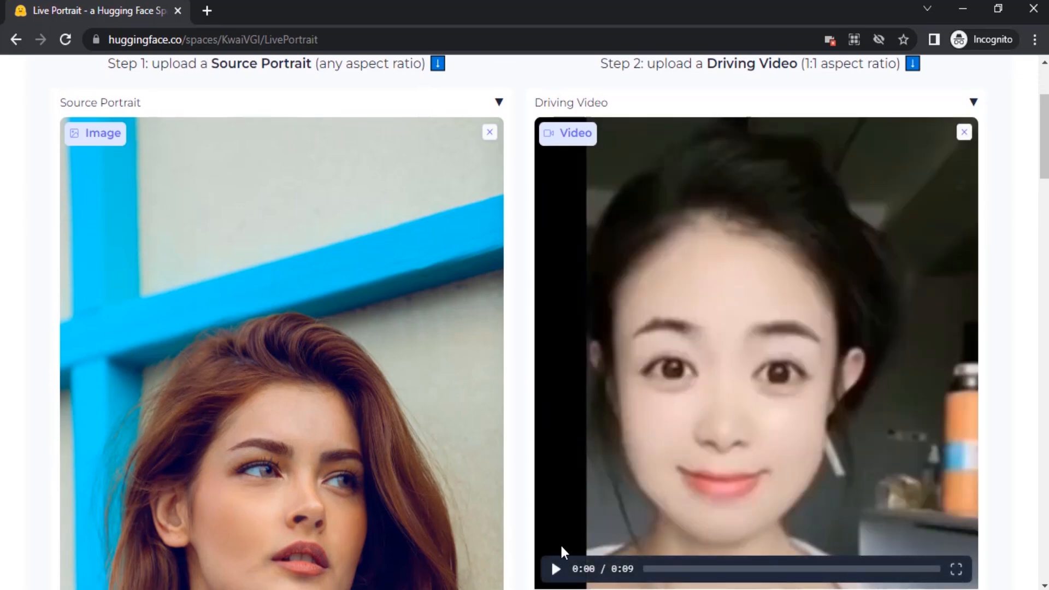
{"action": "left_click", "coordinate": [556, 570]}
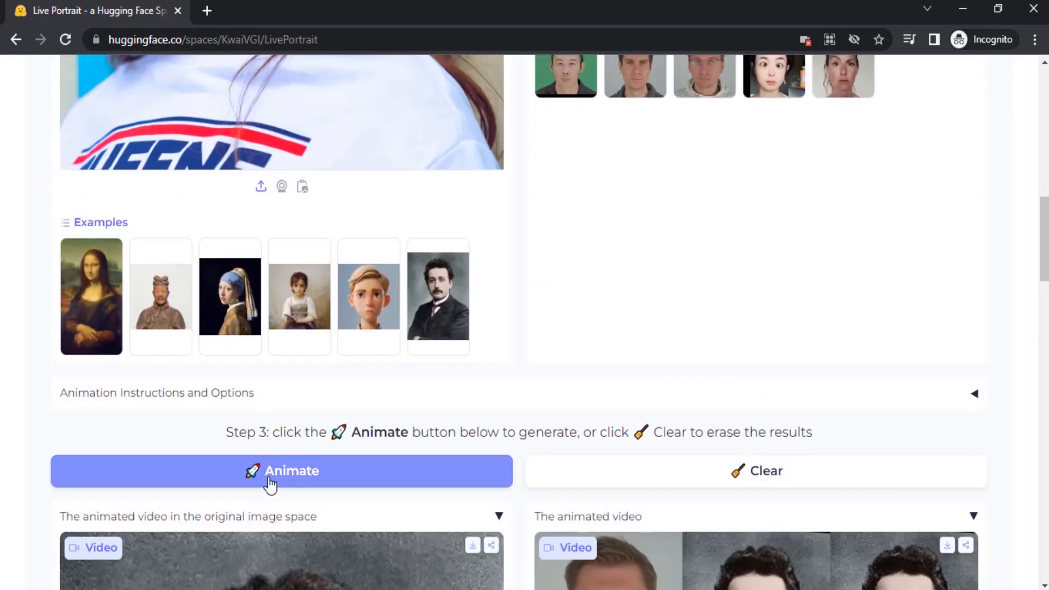
Play the red-haired woman's animated result driven by the young woman's clip
{"action": "scroll", "scroll_direction": "down", "scroll_amount": 3}
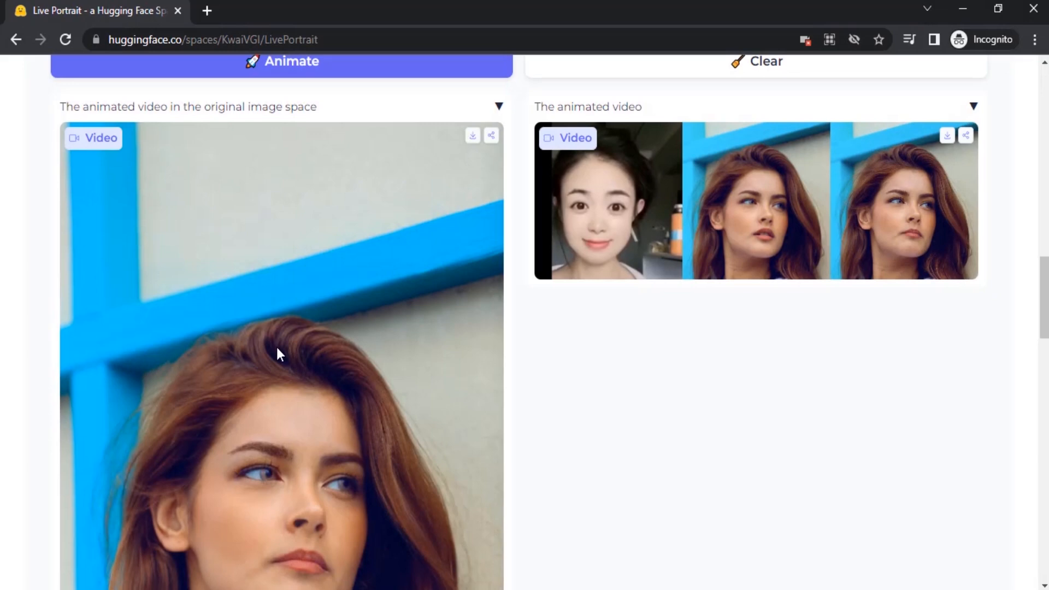
{"action": "scroll", "scroll_direction": "down", "scroll_amount": 3}
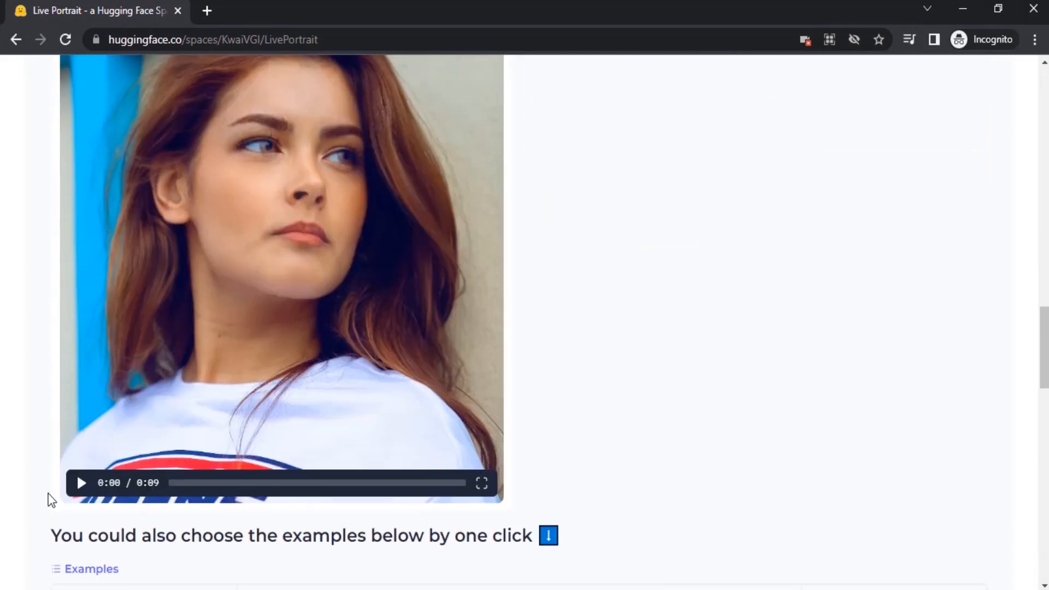
{"action": "left_click", "coordinate": [80, 482]}
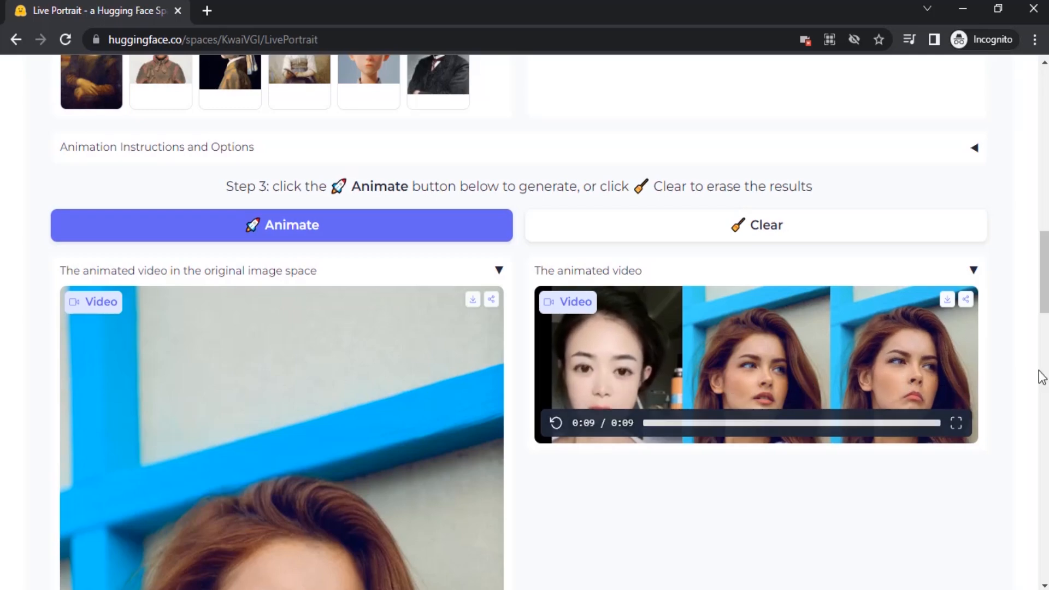
Preview the boy's five-second driving clip to the end, keeping the red-haired woman as source
{"action": "scroll", "scroll_direction": "down", "scroll_amount": 3}
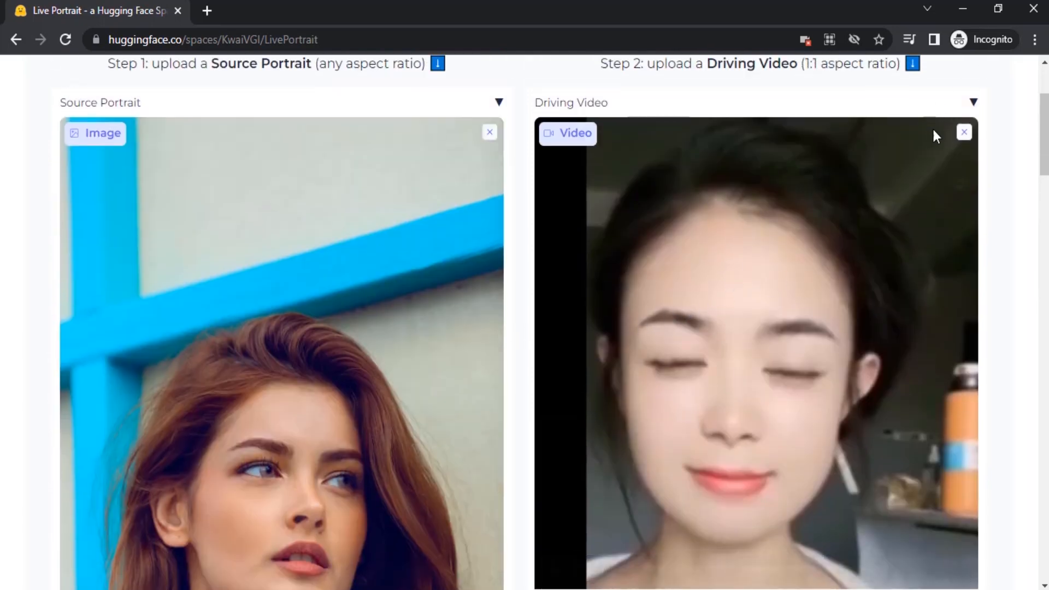
{"action": "mouse_move", "coordinate": [965, 131]}
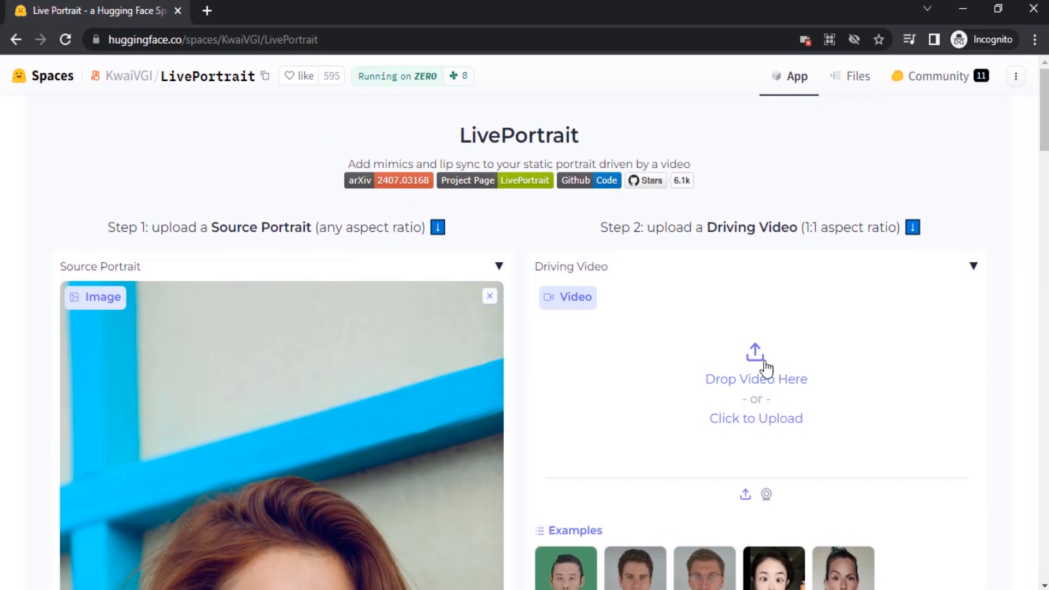
{"action": "mouse_move", "coordinate": [774, 385]}
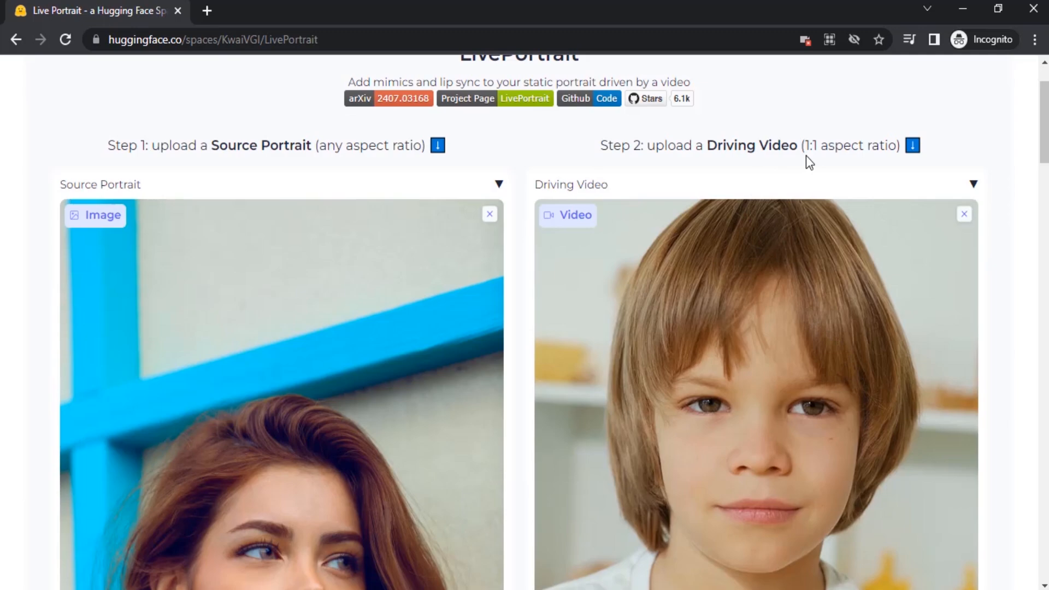
{"action": "scroll", "scroll_direction": "down", "scroll_amount": 3}
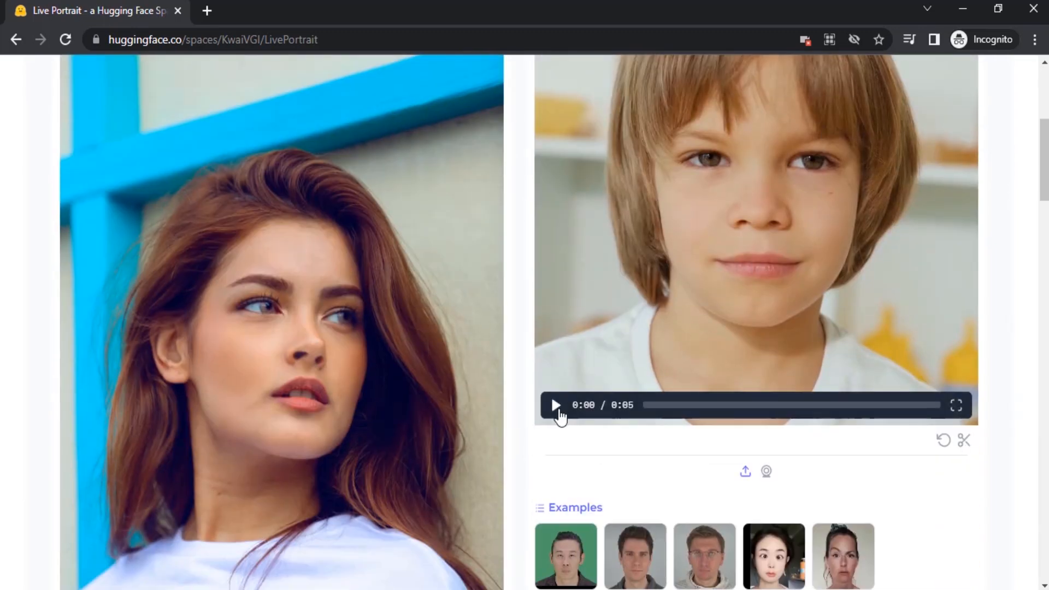
{"action": "left_click", "coordinate": [556, 405]}
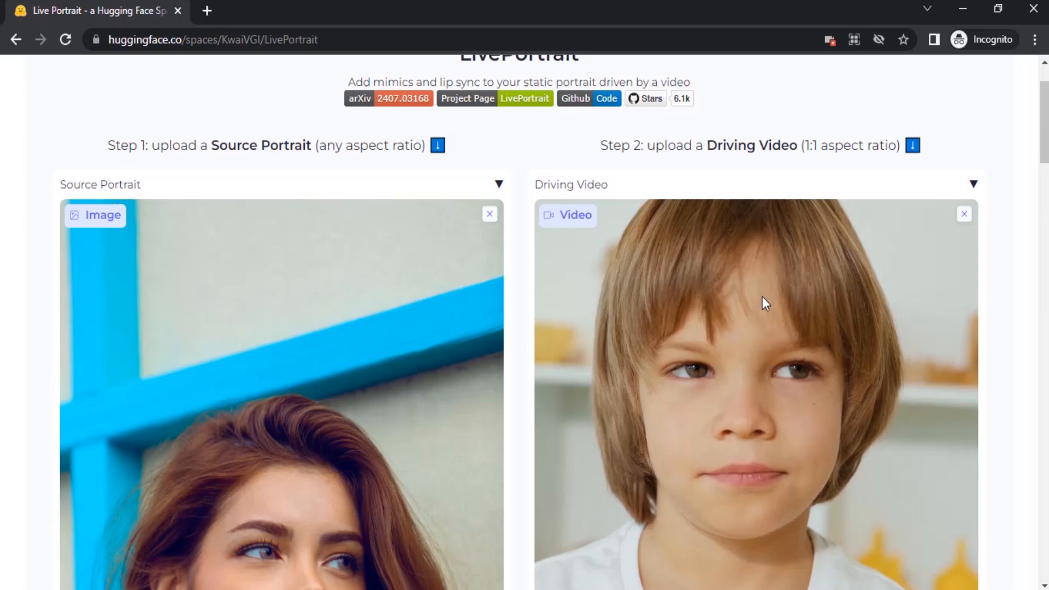
{"action": "scroll", "scroll_direction": "down", "scroll_amount": 3}
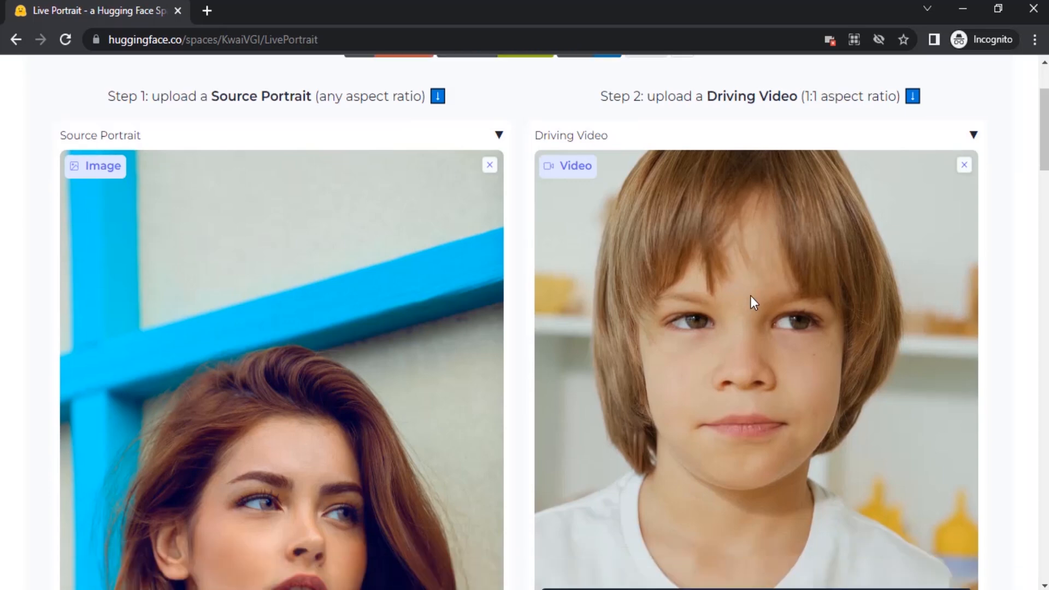
{"action": "scroll", "scroll_direction": "down", "scroll_amount": 3}
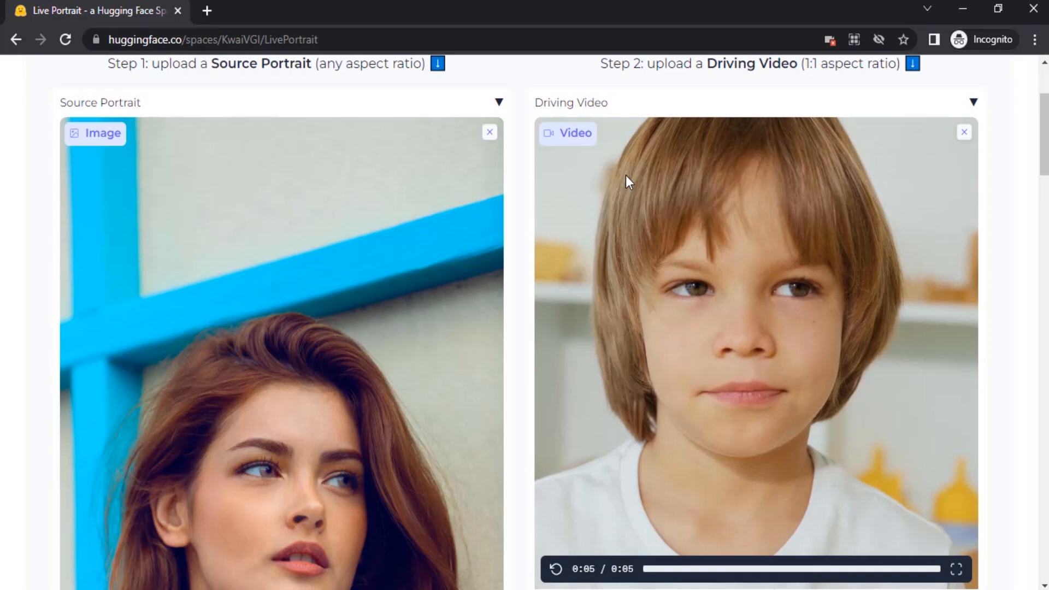
{"action": "scroll", "scroll_direction": "down", "scroll_amount": 3}
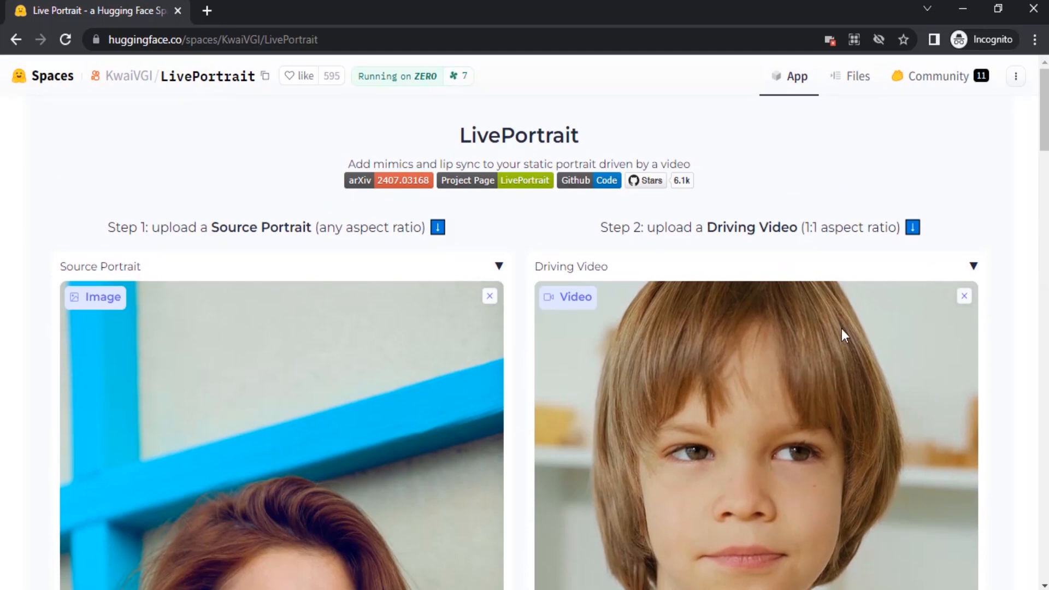
Watch the red-haired woman's new animation driven by the boy's clip, then return to the page top
{"action": "scroll", "scroll_direction": "down", "scroll_amount": 3}
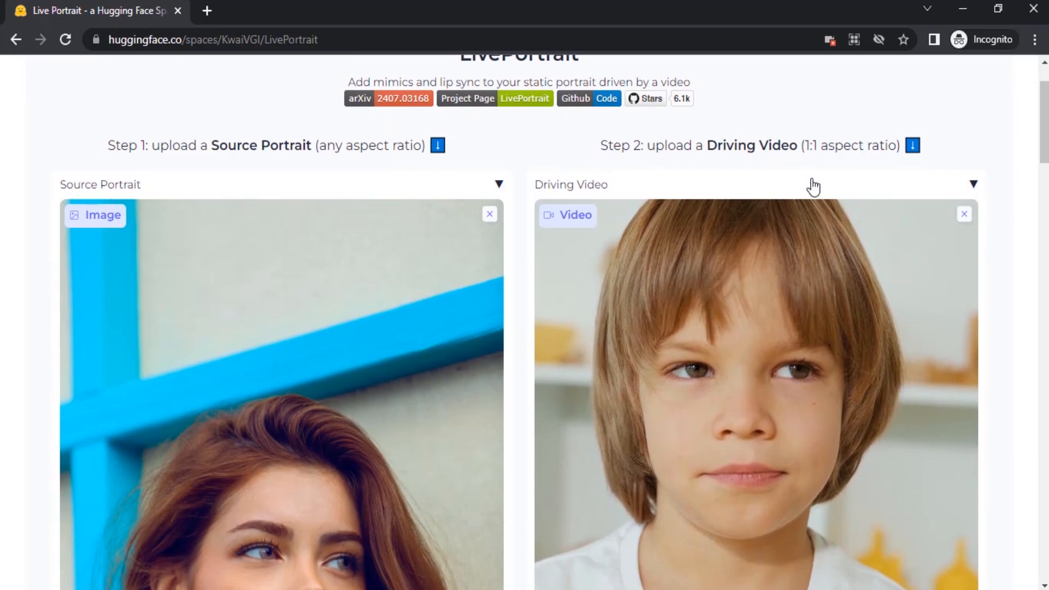
{"action": "mouse_move", "coordinate": [811, 212]}
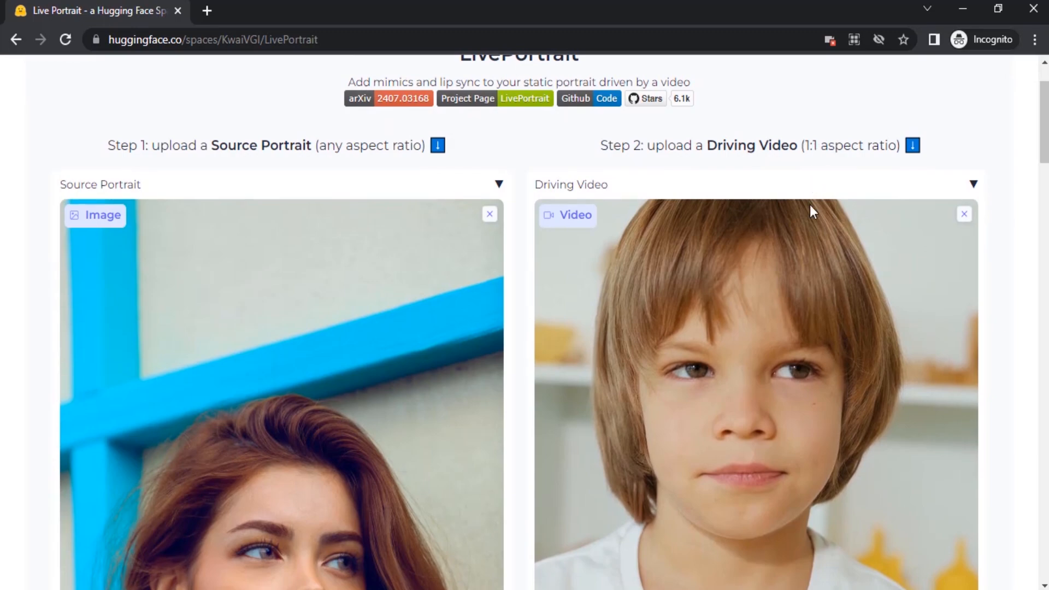
{"action": "scroll", "scroll_direction": "down", "scroll_amount": 3}
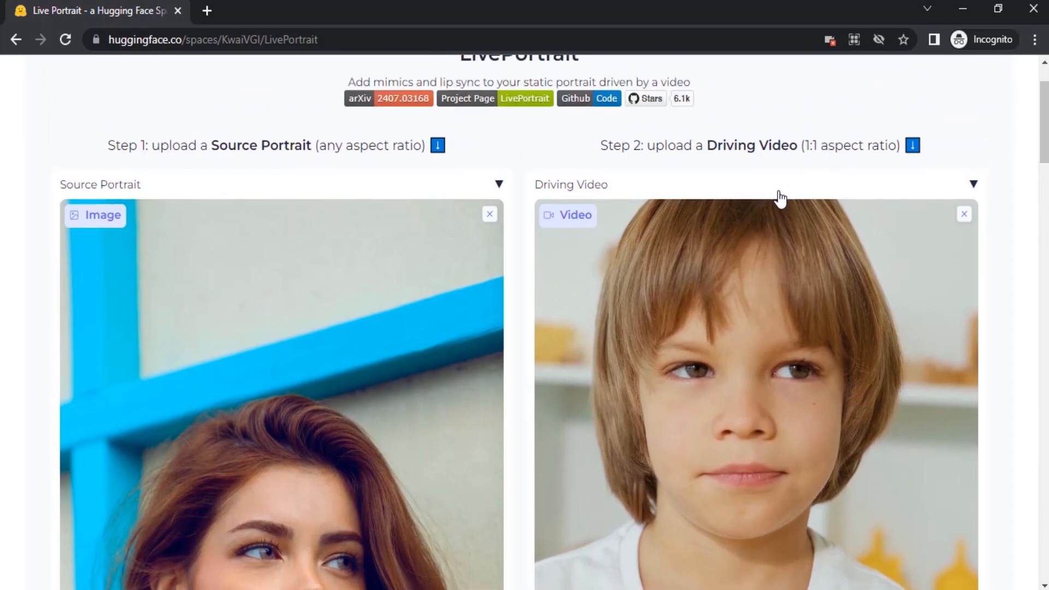
{"action": "scroll", "scroll_direction": "down", "scroll_amount": 3}
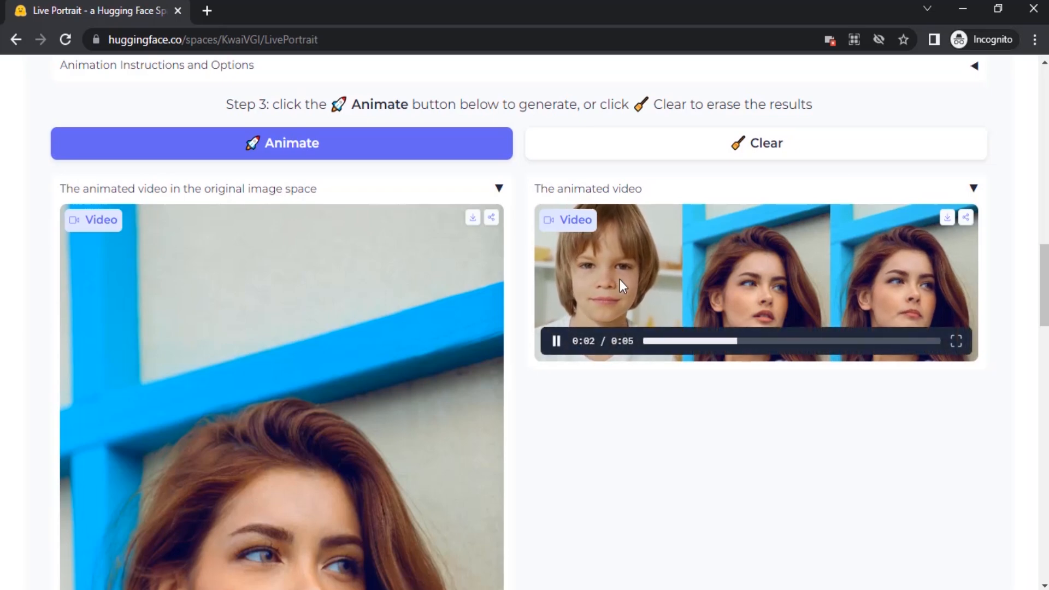
{"action": "mouse_move", "coordinate": [397, 463]}
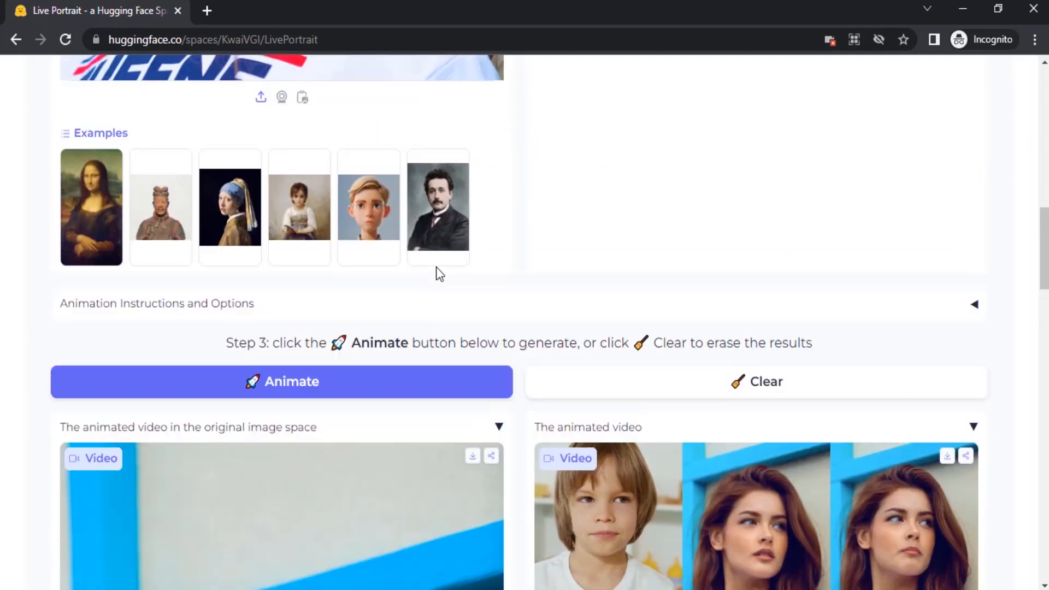
{"action": "scroll", "scroll_direction": "up", "scroll_amount": 3}
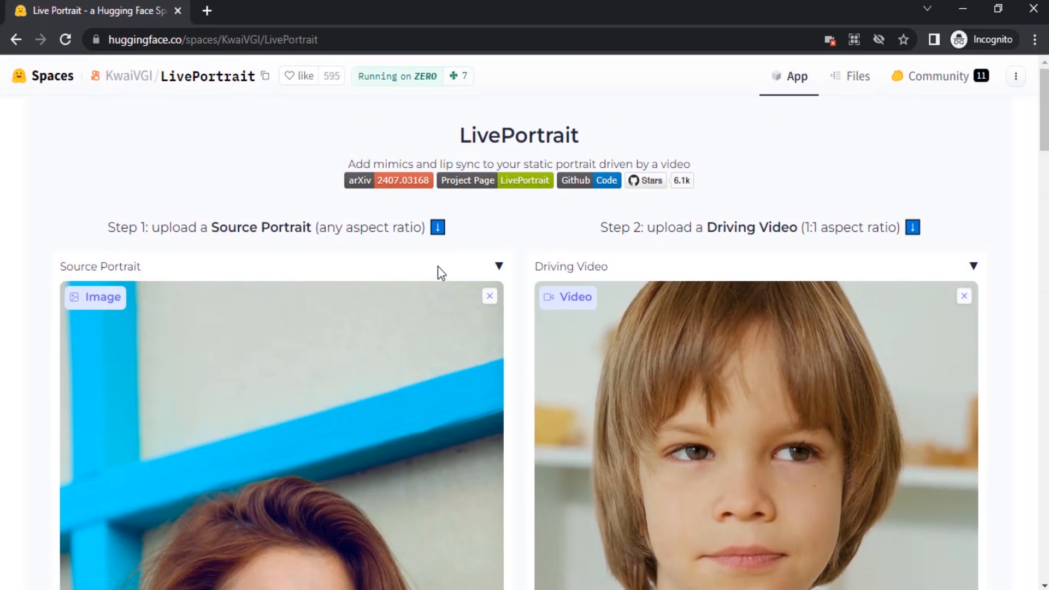